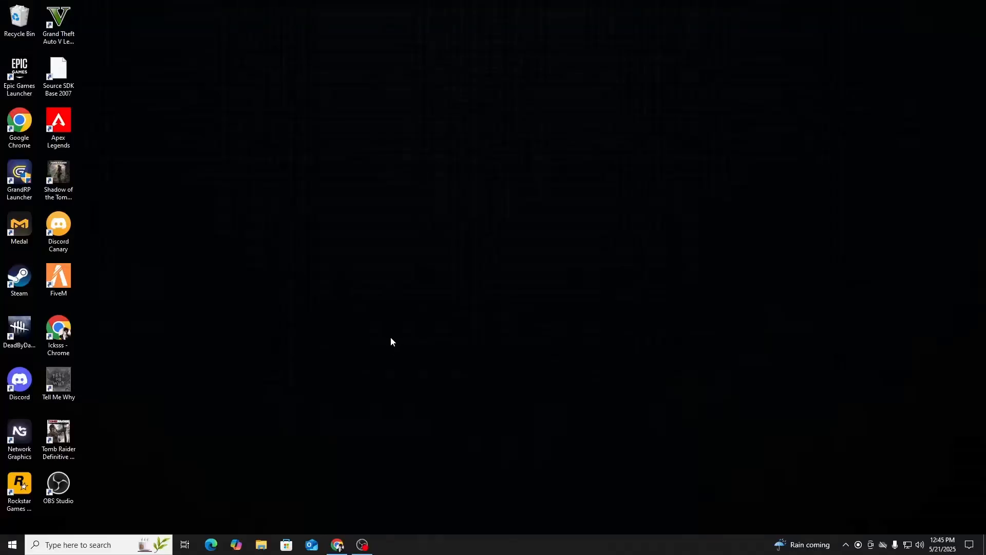
mouse_move(264, 362)
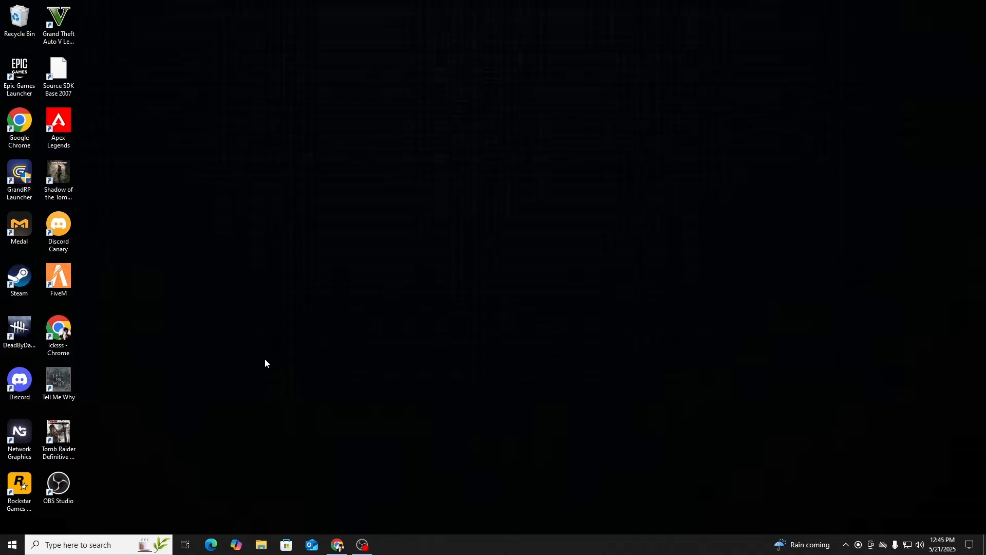
mouse_move(114, 439)
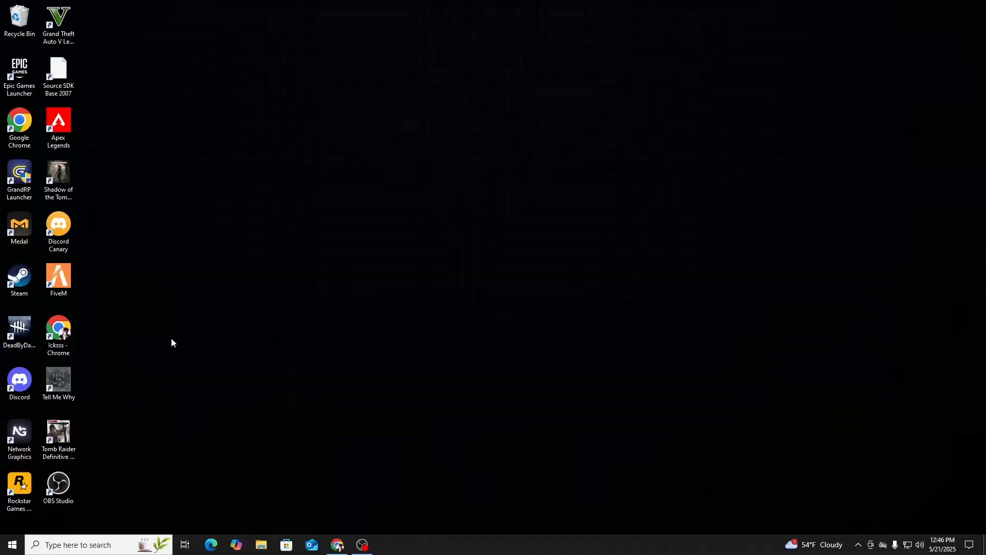
mouse_move(167, 384)
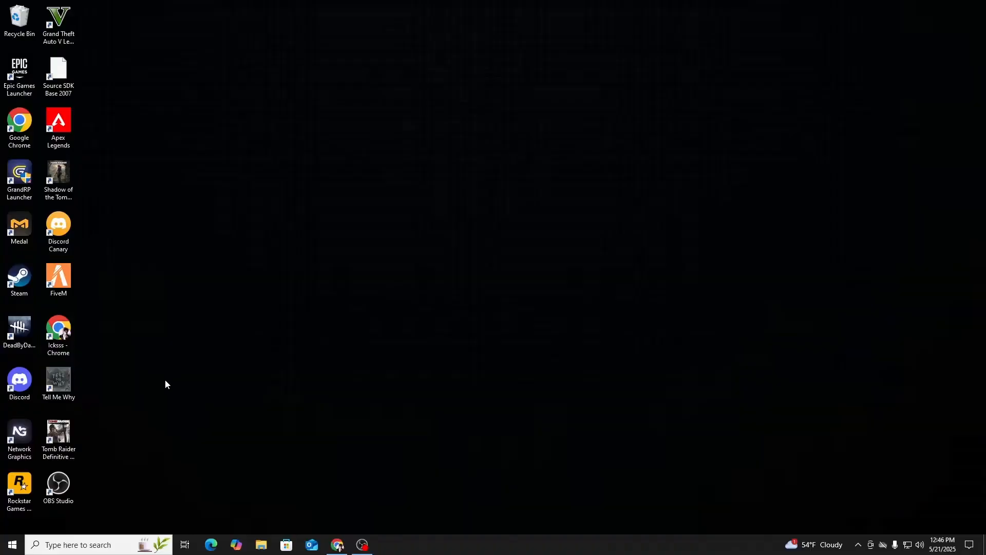
mouse_move(290, 297)
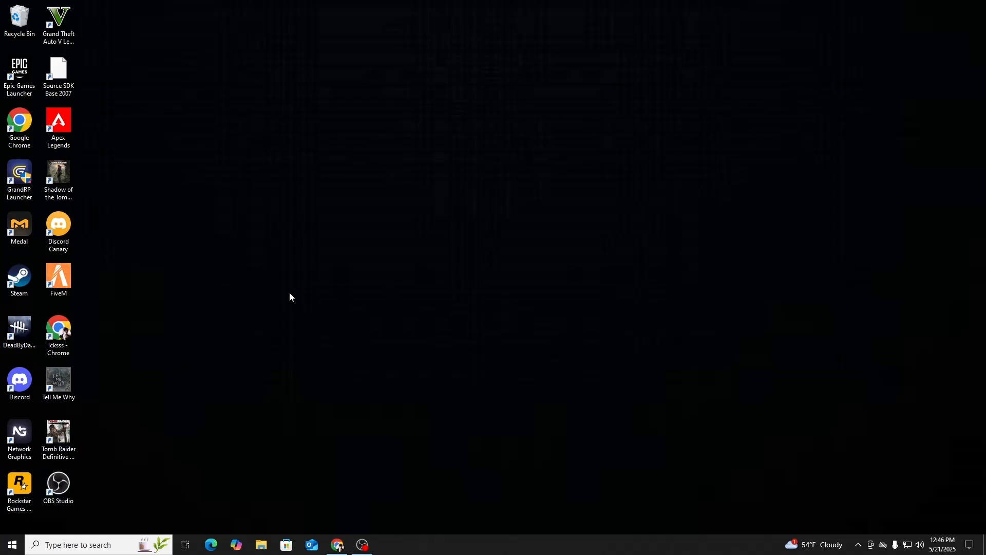
Step: Launch the Rockstar Games Launcher from its desktop shortcut
left_click(57, 486)
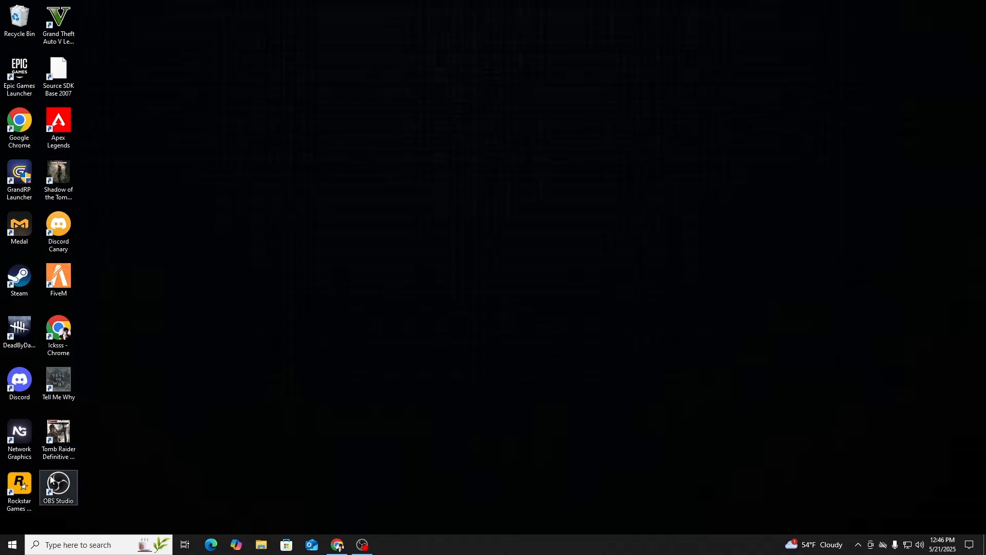
mouse_move(19, 487)
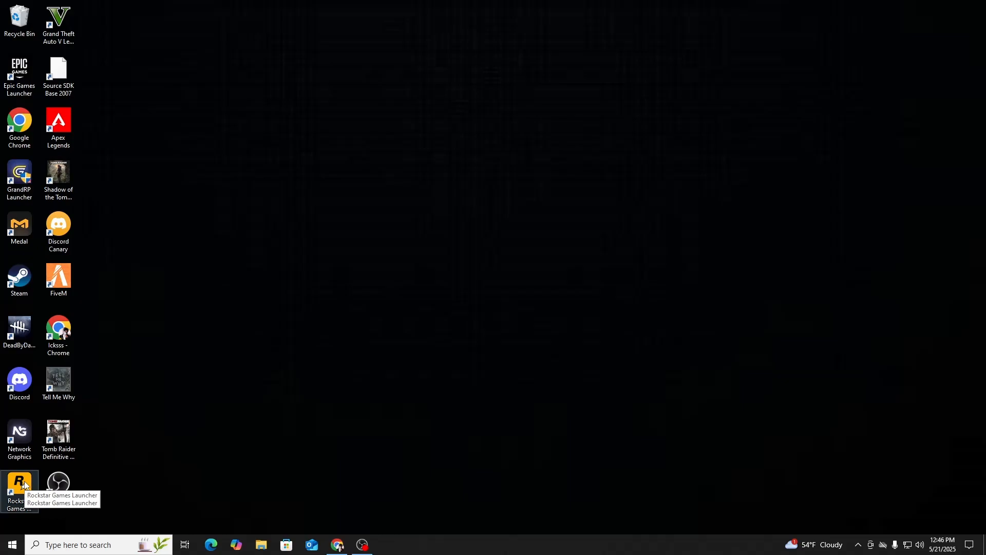
double_click(18, 487)
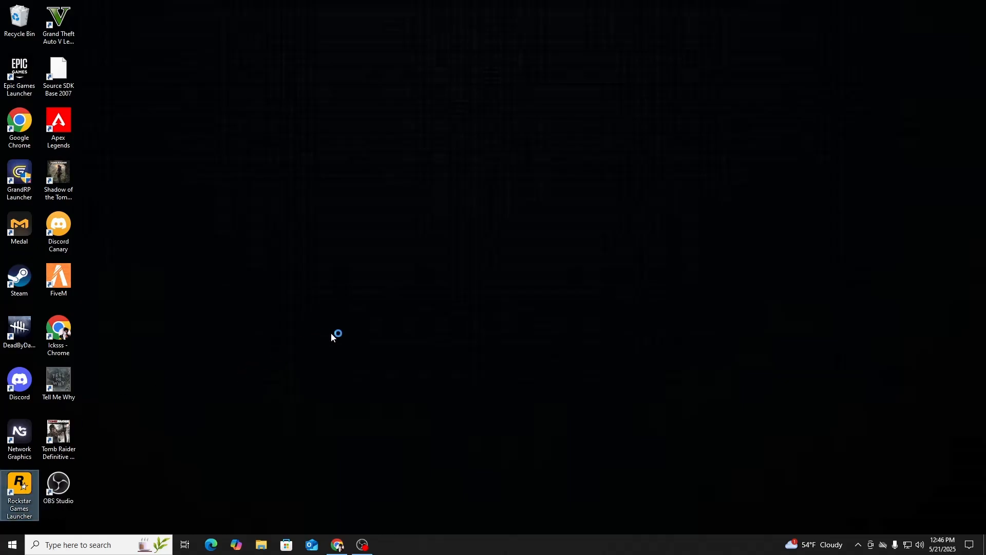
double_click(19, 492)
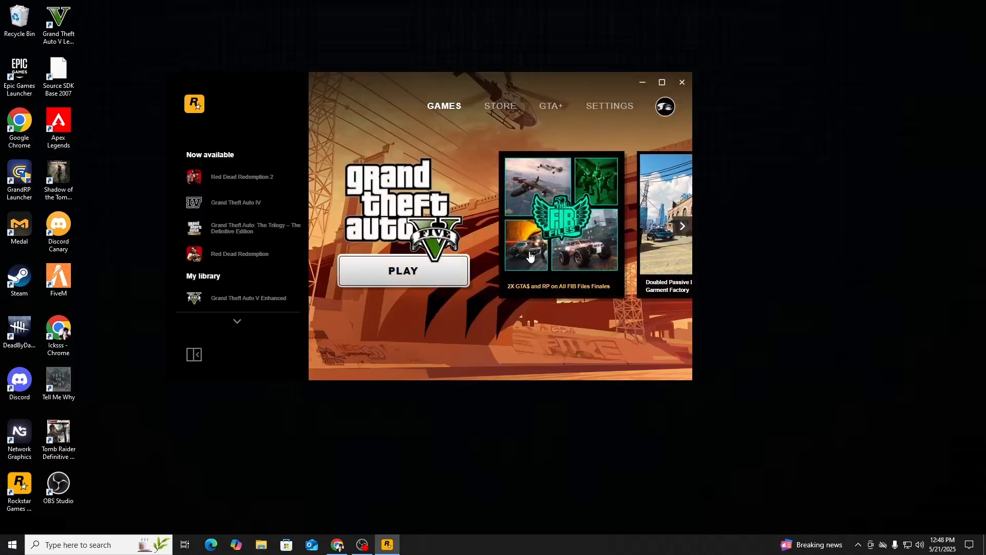
Step: In Settings > Updates, set the maximum download rate to 100 MB/sec
left_click(607, 106)
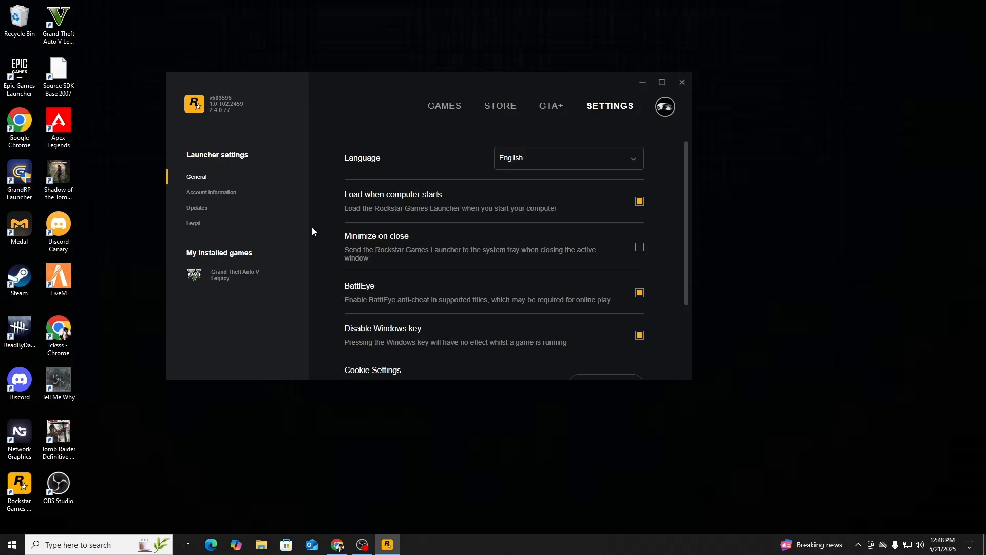
mouse_move(197, 208)
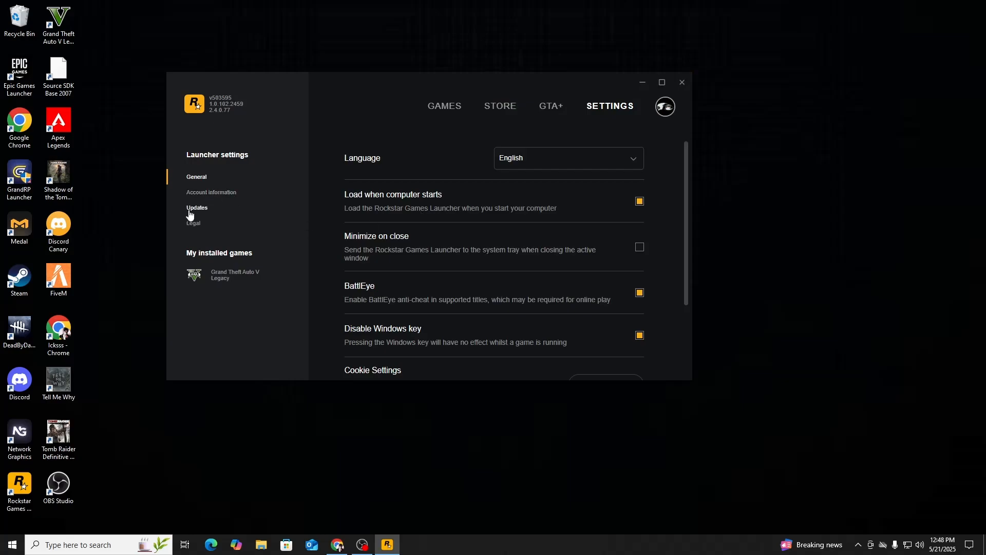
left_click(198, 208)
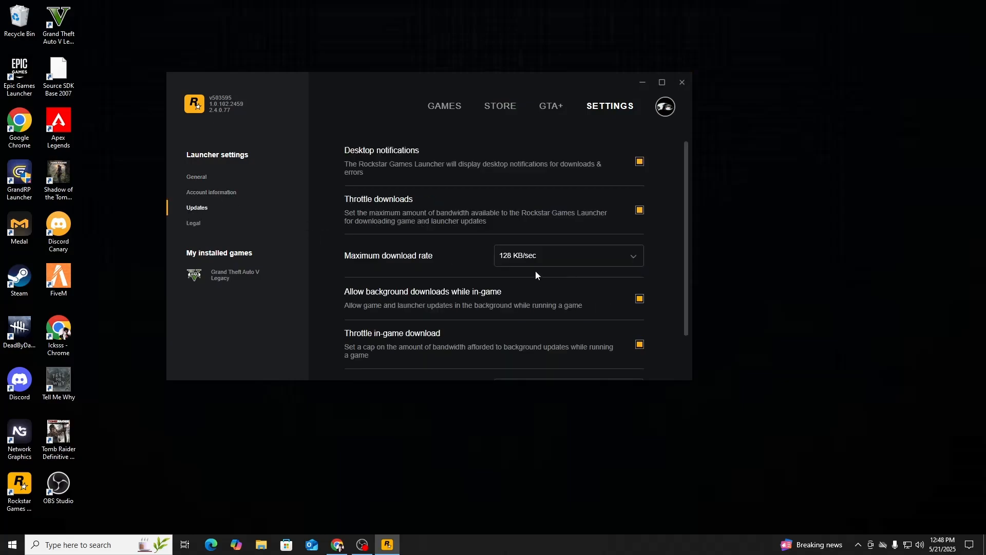
mouse_move(472, 264)
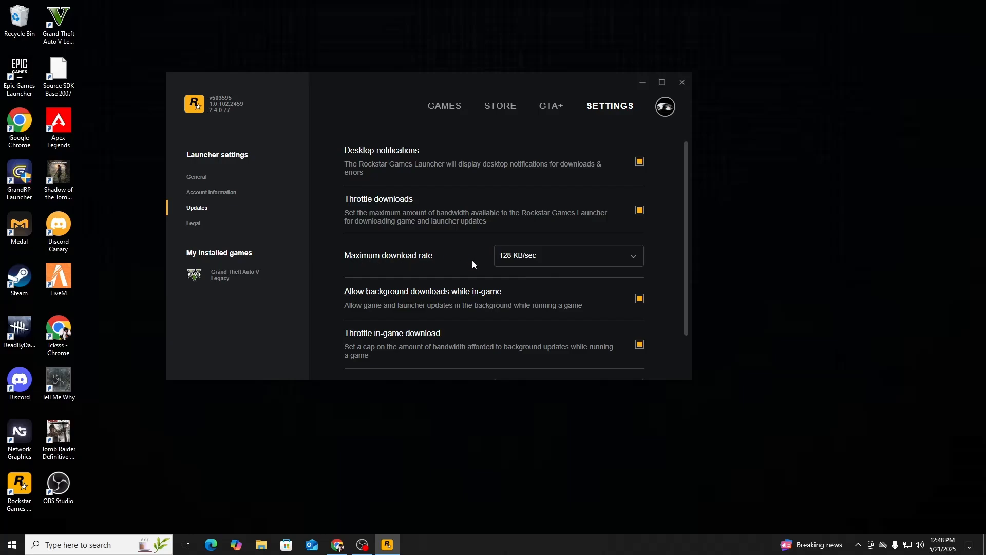
left_click(567, 256)
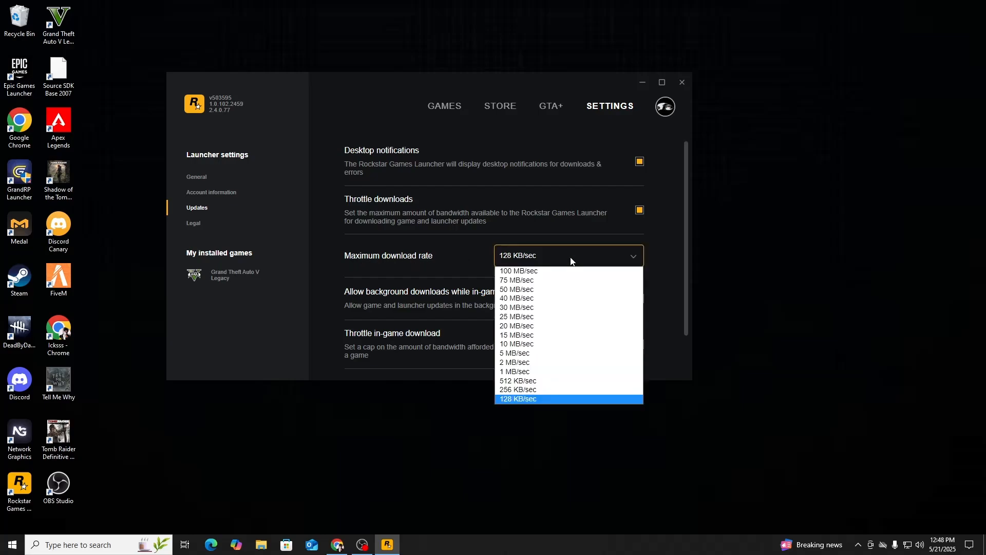
mouse_move(543, 271)
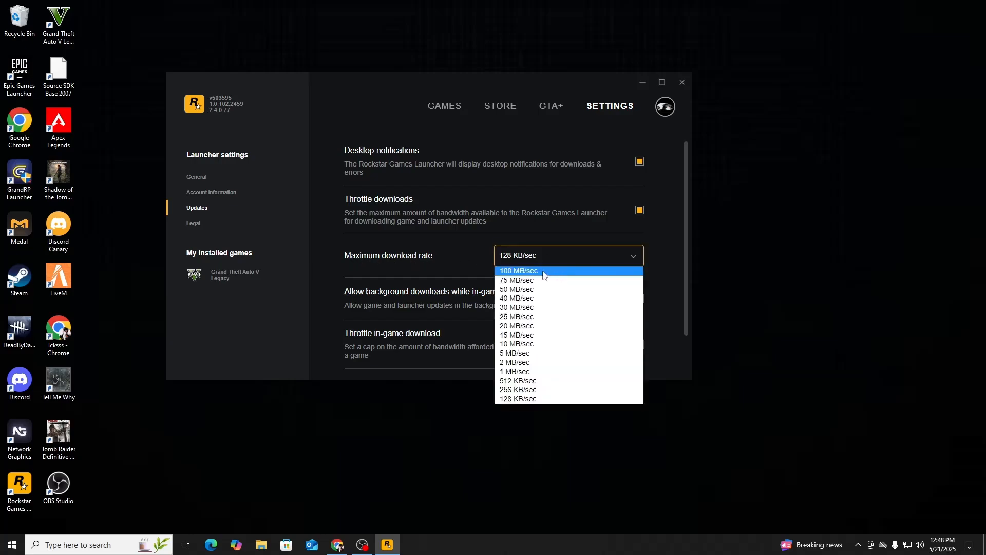
left_click(517, 270)
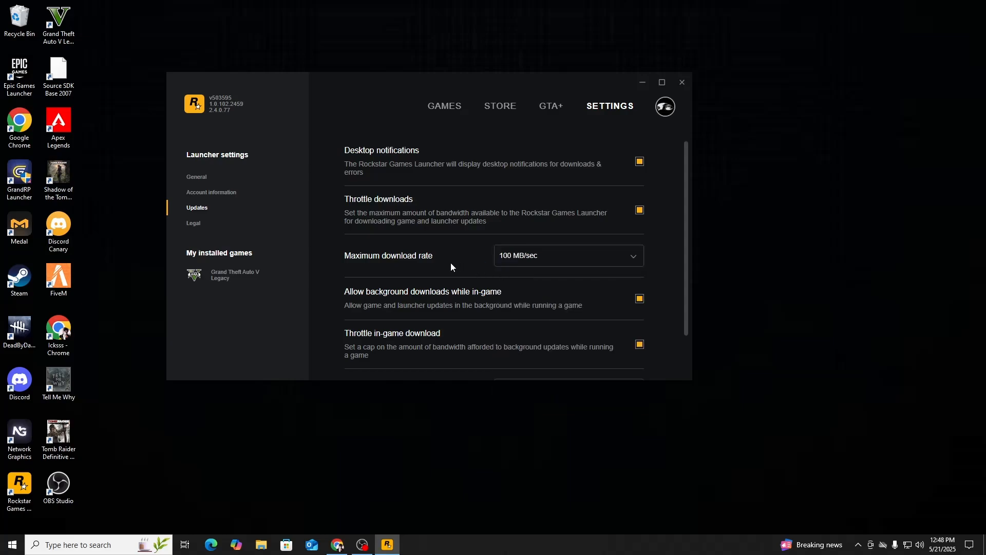
Step: Set the maximum in-game download rate to 100 MB/sec
scroll("down", 3)
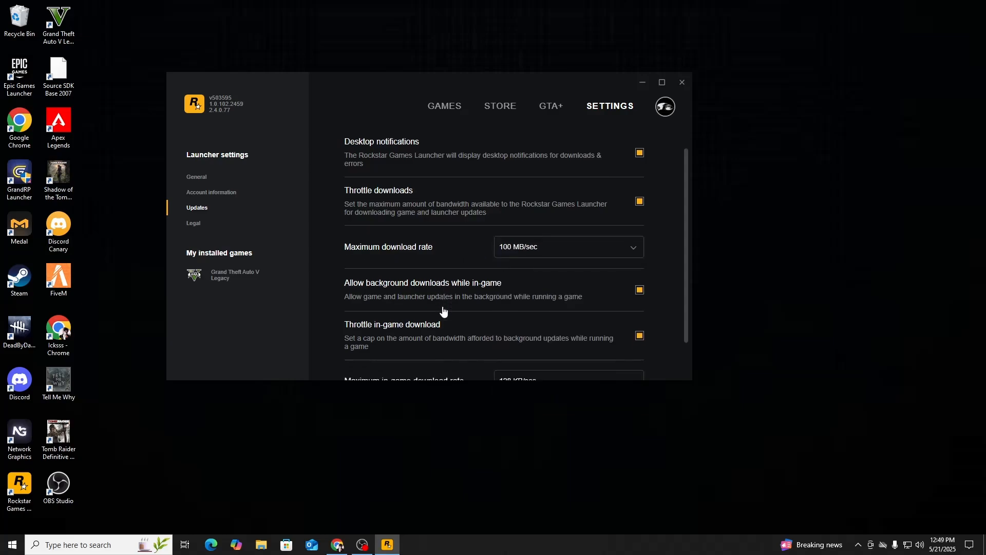
scroll("down", 3)
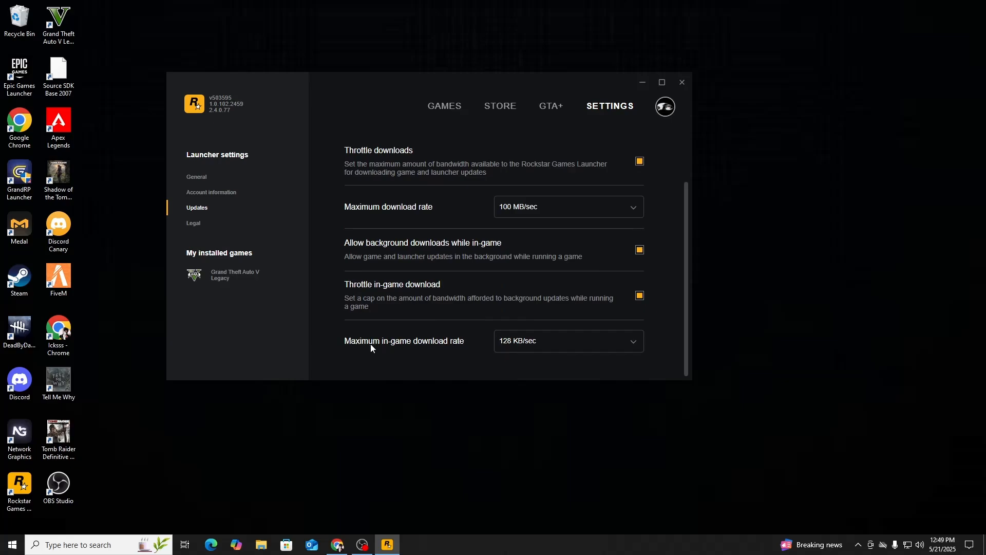
mouse_move(568, 340)
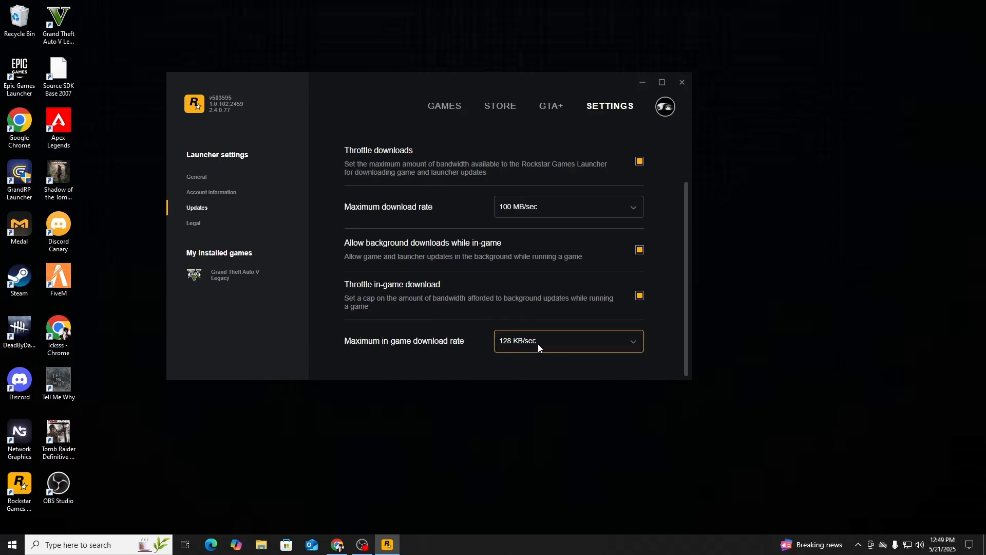
left_click(568, 341)
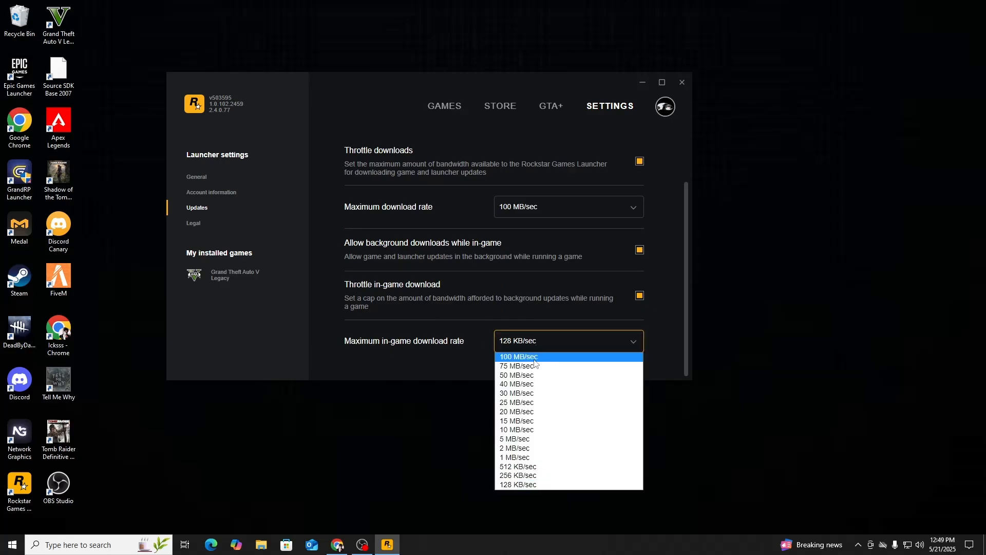
mouse_move(522, 361)
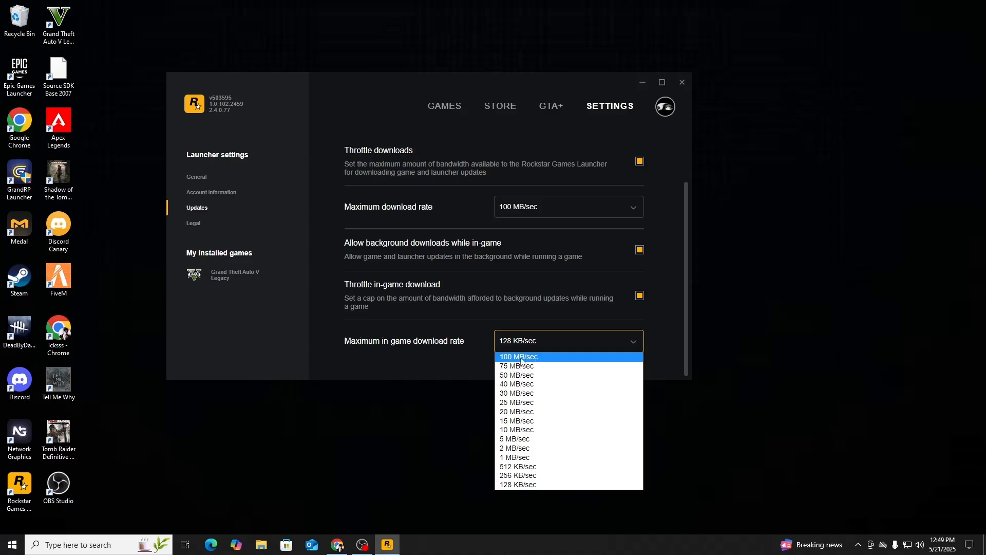
left_click(517, 357)
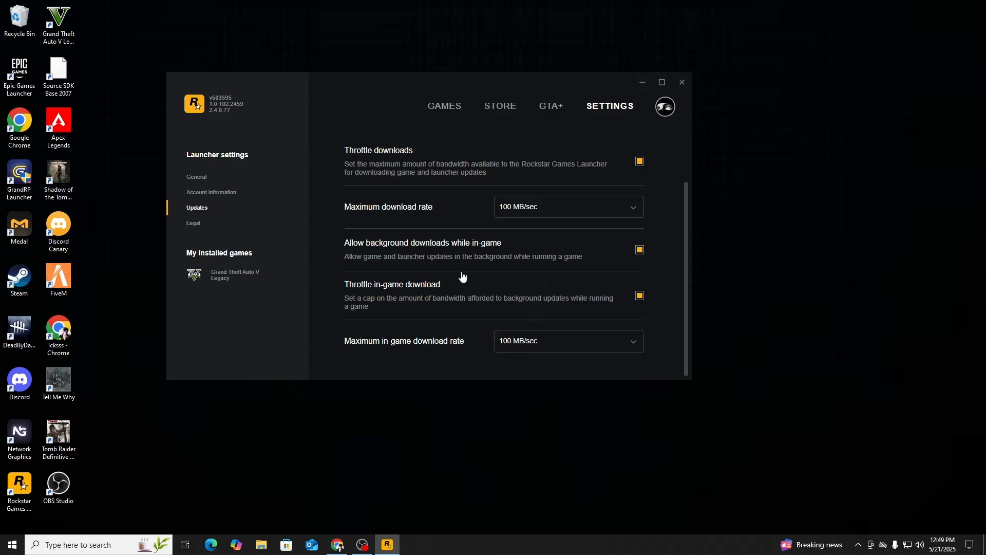
Step: Return to the Games home page featuring Grand Theft Auto V
left_click(444, 105)
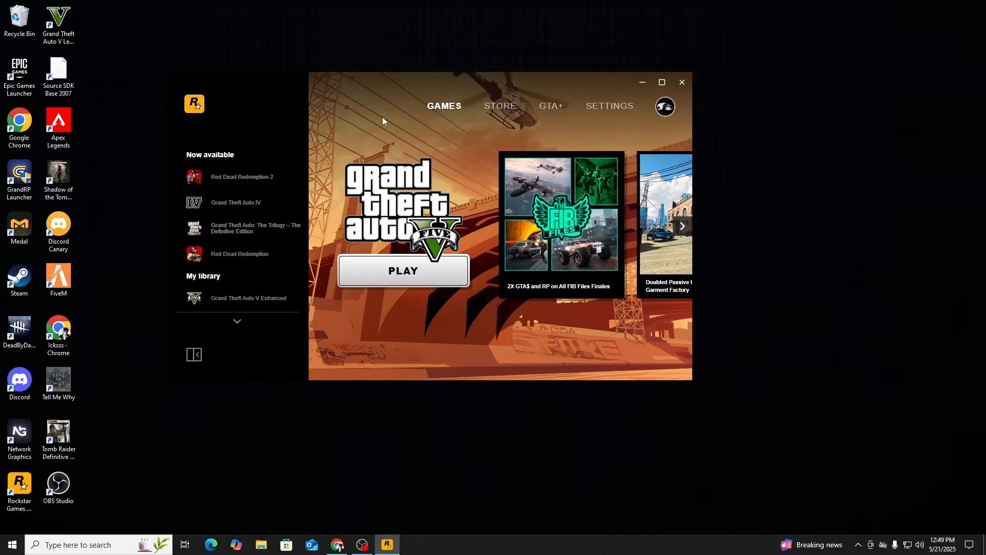
mouse_move(220, 232)
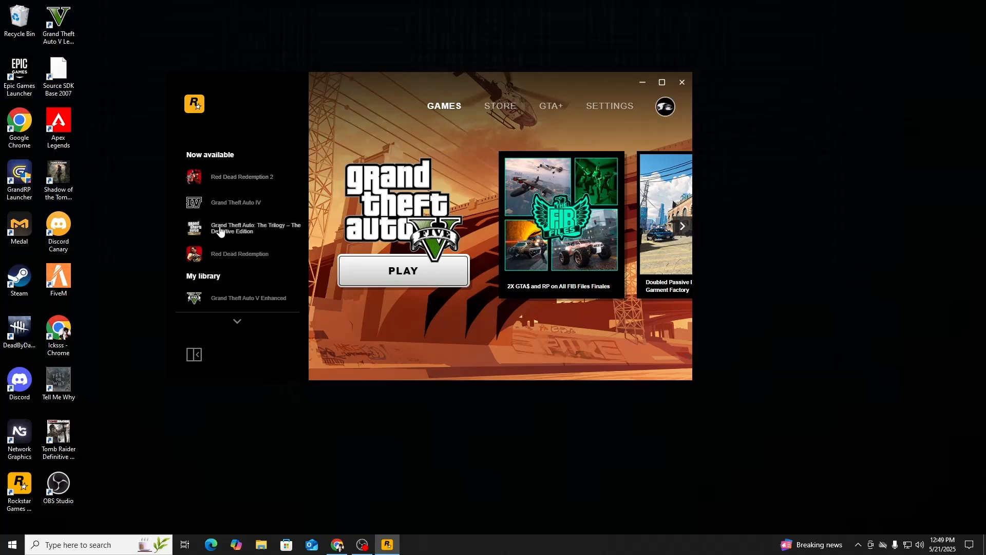
mouse_move(478, 282)
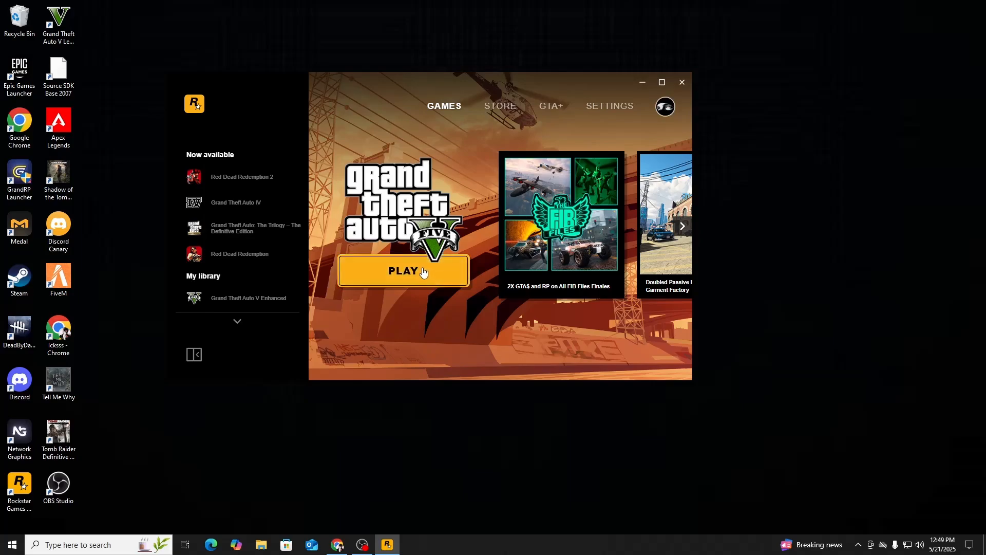
mouse_move(467, 202)
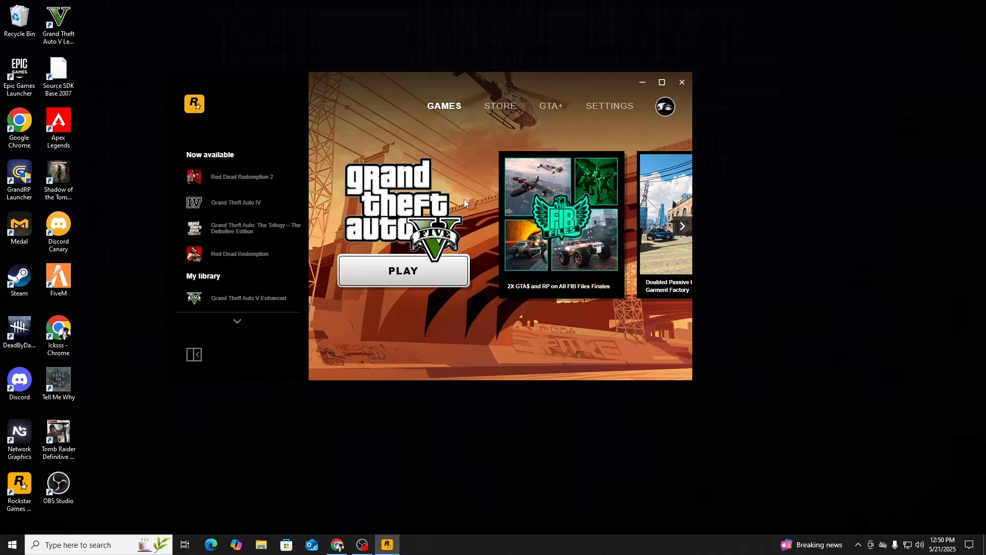
mouse_move(484, 218)
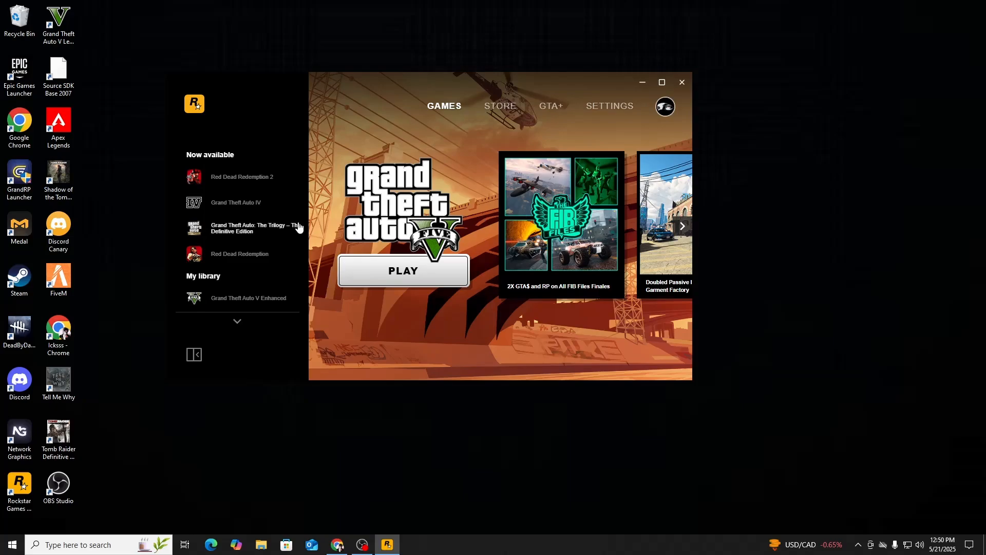
mouse_move(364, 220)
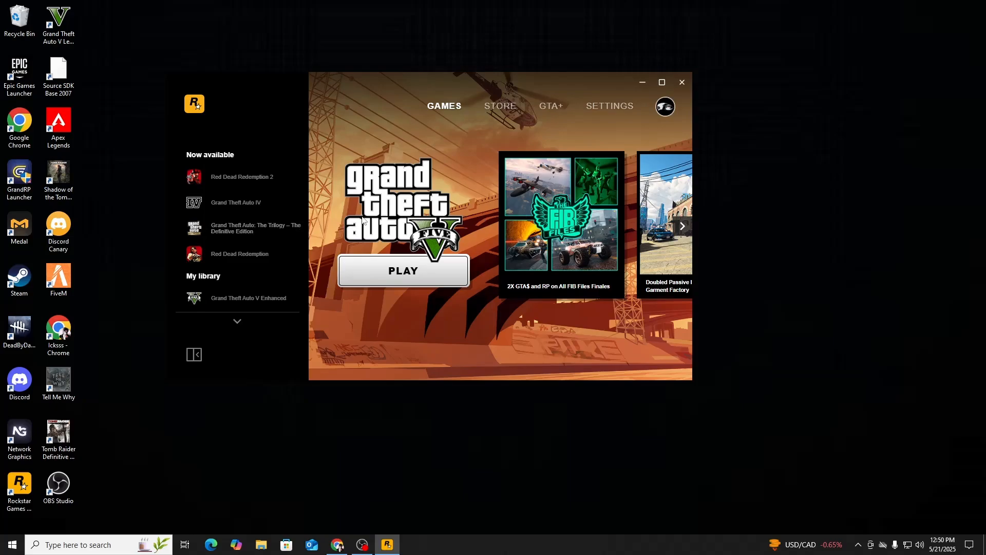
mouse_move(631, 139)
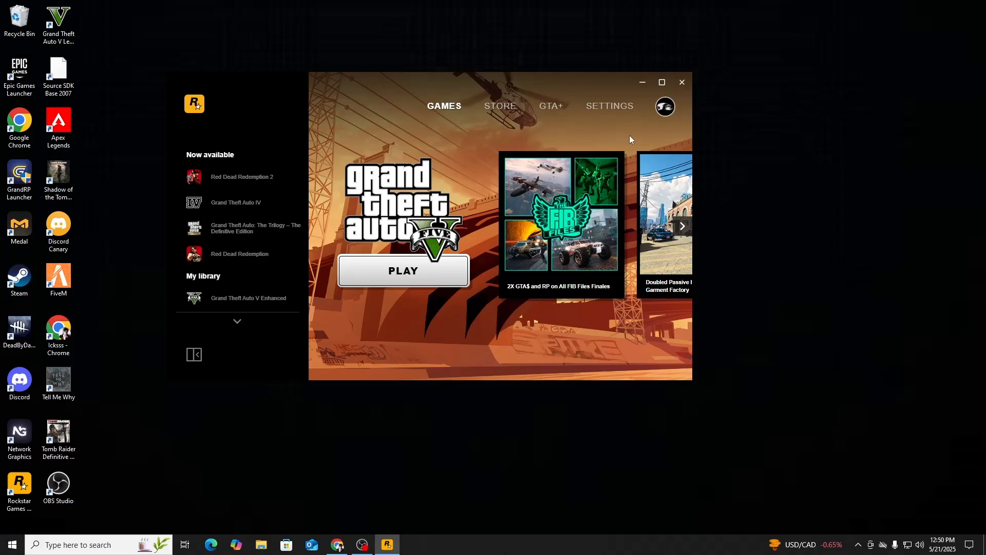
mouse_move(332, 213)
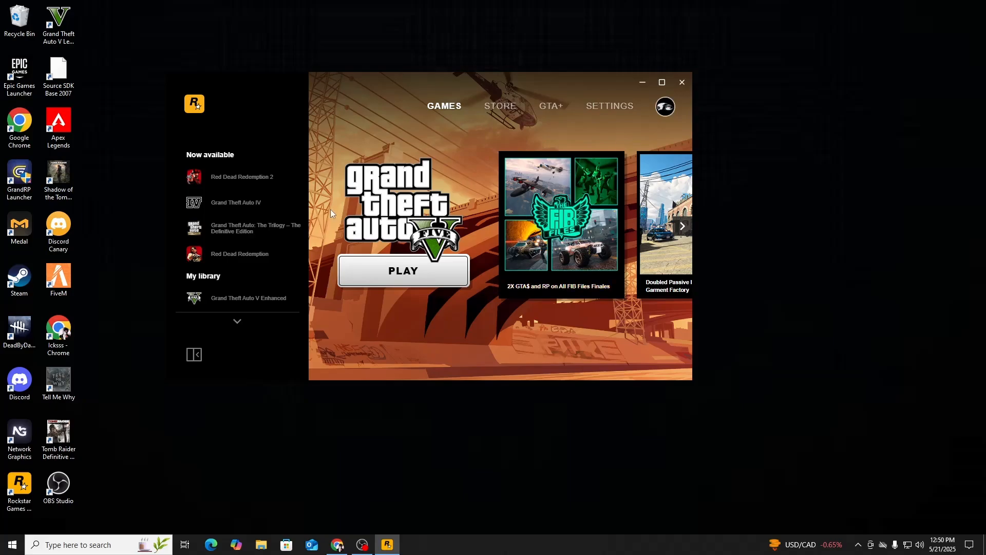
mouse_move(370, 506)
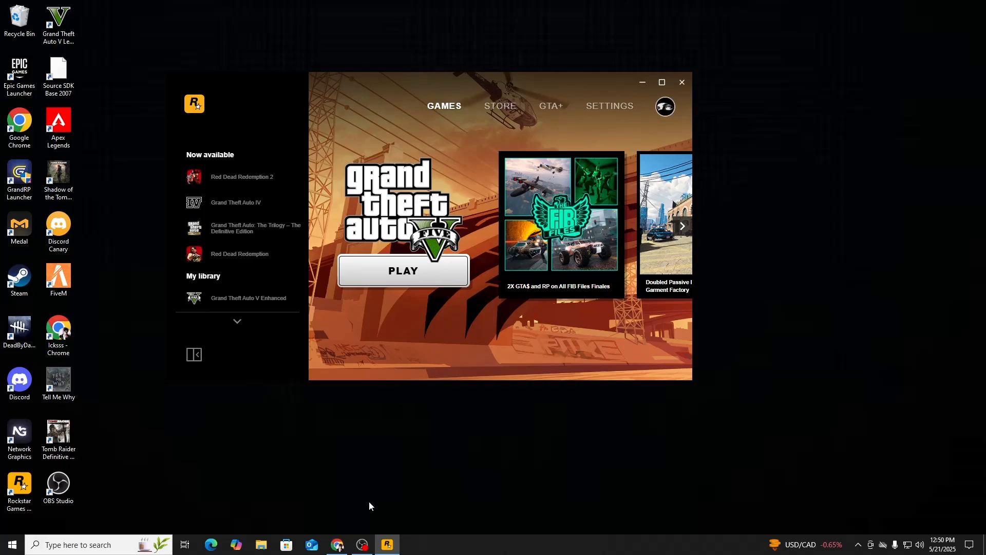